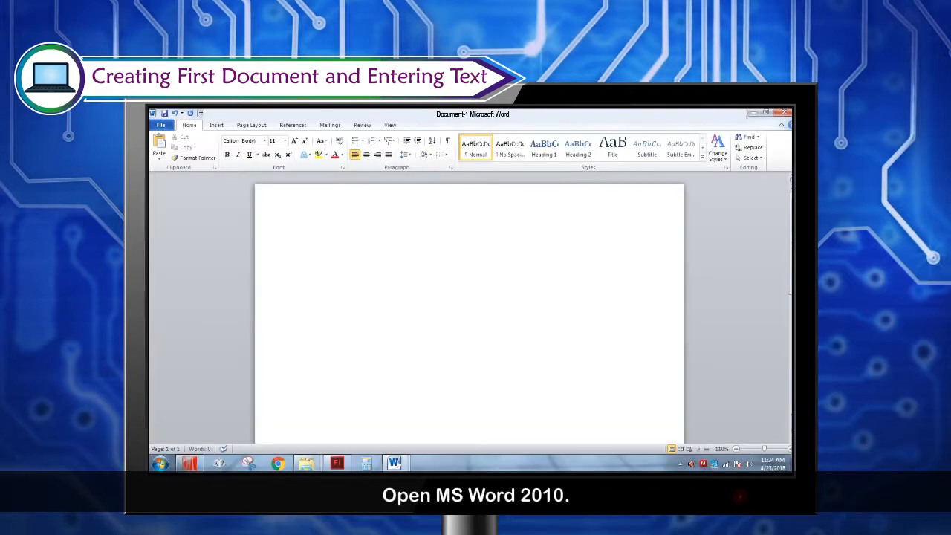
Type the paragraph beginning 'The name of my school is AB' and ending 'my school.'.
type("The name of my school is ABC Public School. My principal is Mr. Ramesh Kumar.")
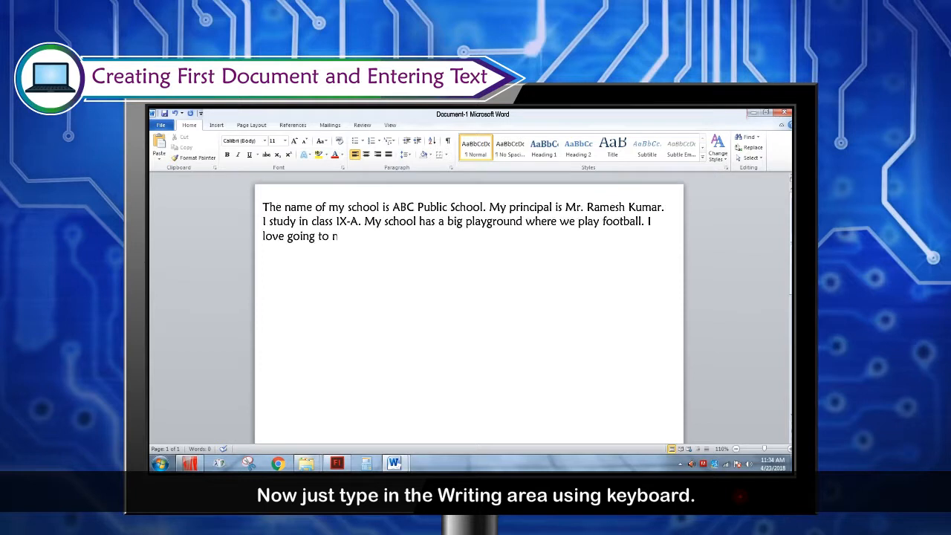
type("y school.")
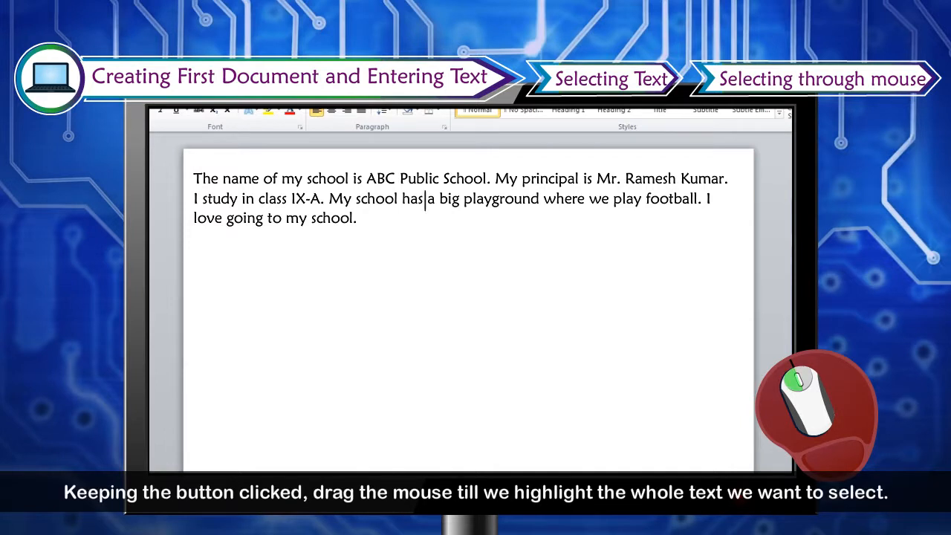
Drag-select the words 'a big playground where we' in the middle of the paragraph.
left_click_drag(425, 199, 500, 199)
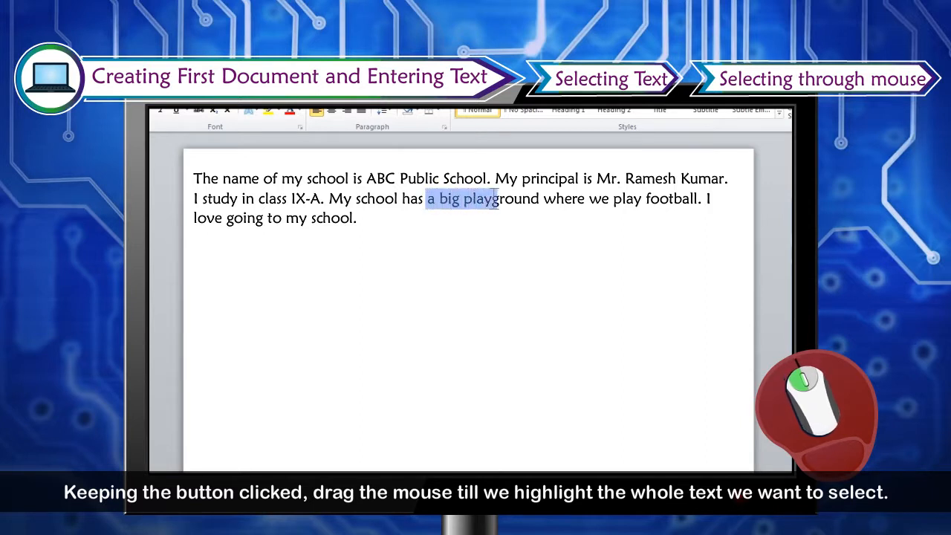
left_click_drag(493, 199, 604, 199)
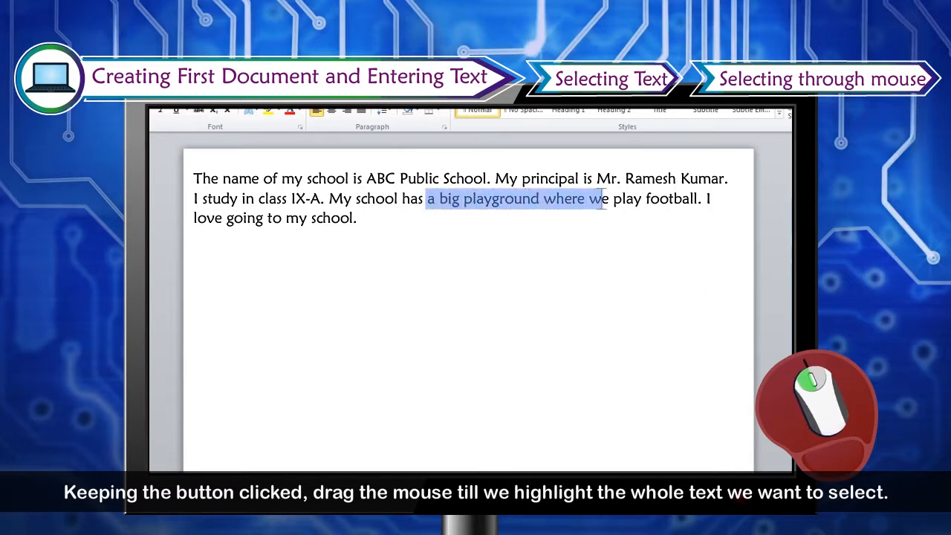
left_click_drag(604, 200, 699, 199)
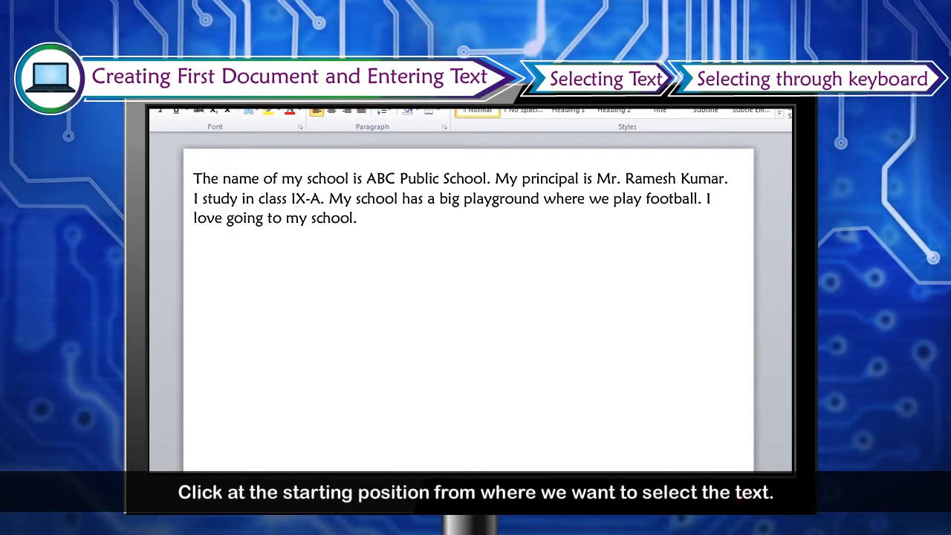
Select with Shift+Right from the paragraph start through 'ABC Public School' to the first line's end.
left_click(193, 178)
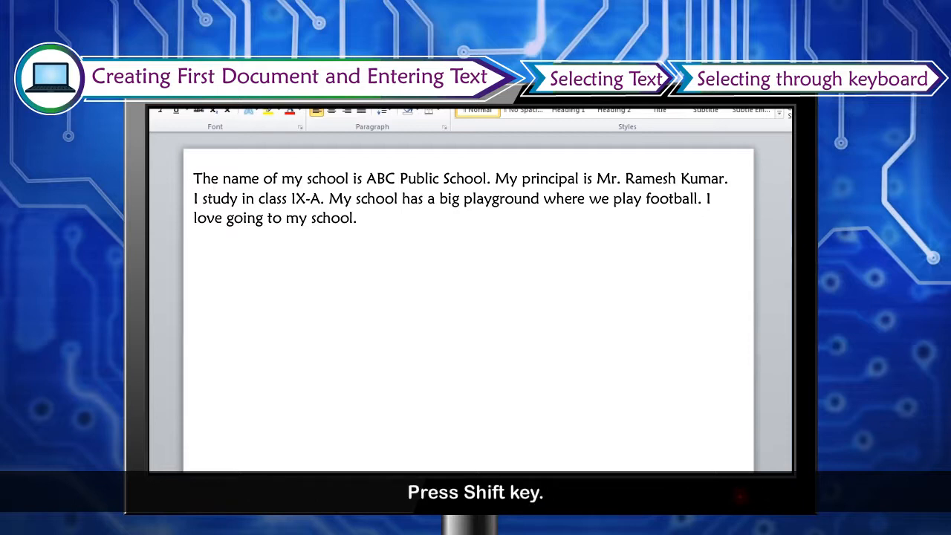
key("shift+right")
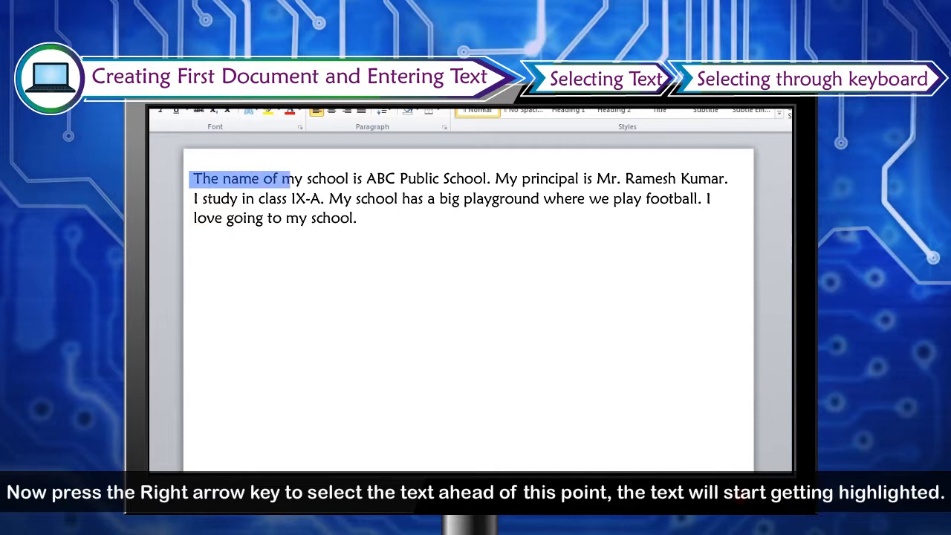
key("right")
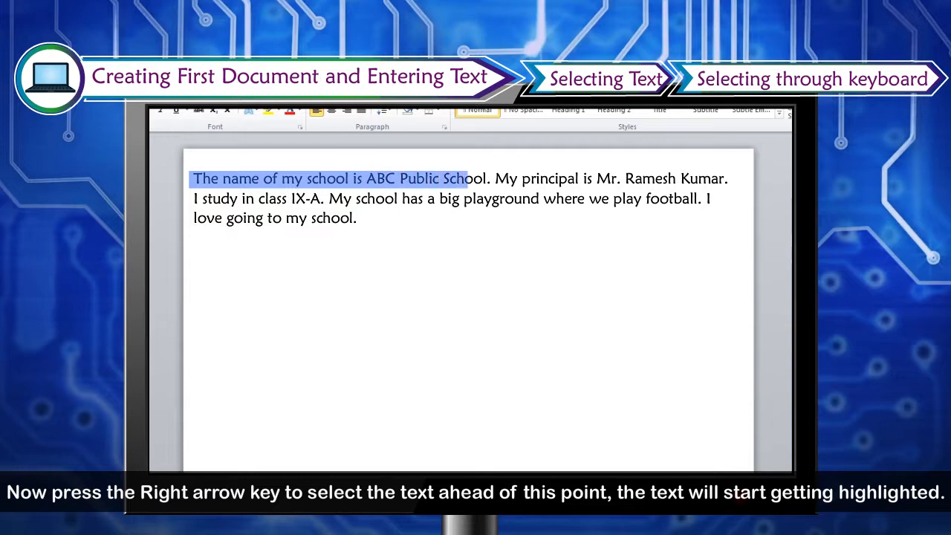
key("Right")
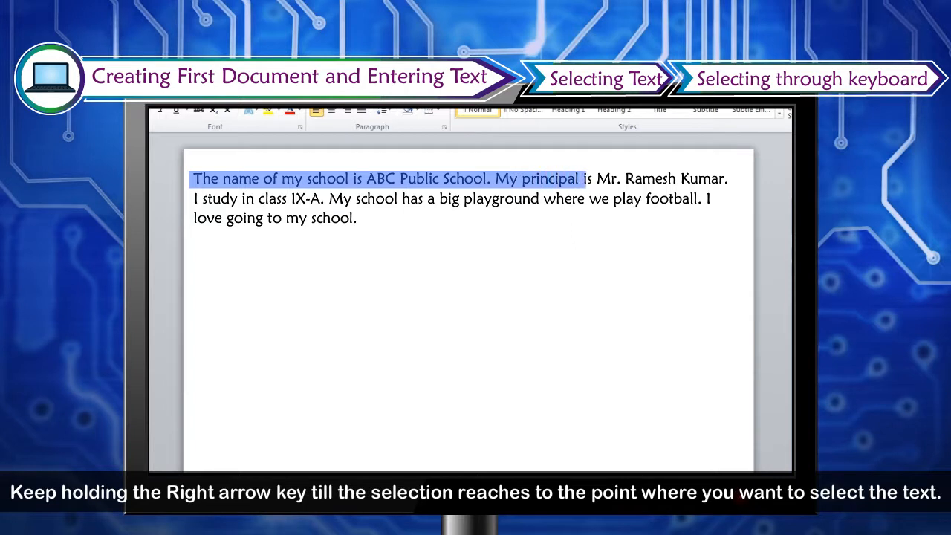
key("Right")
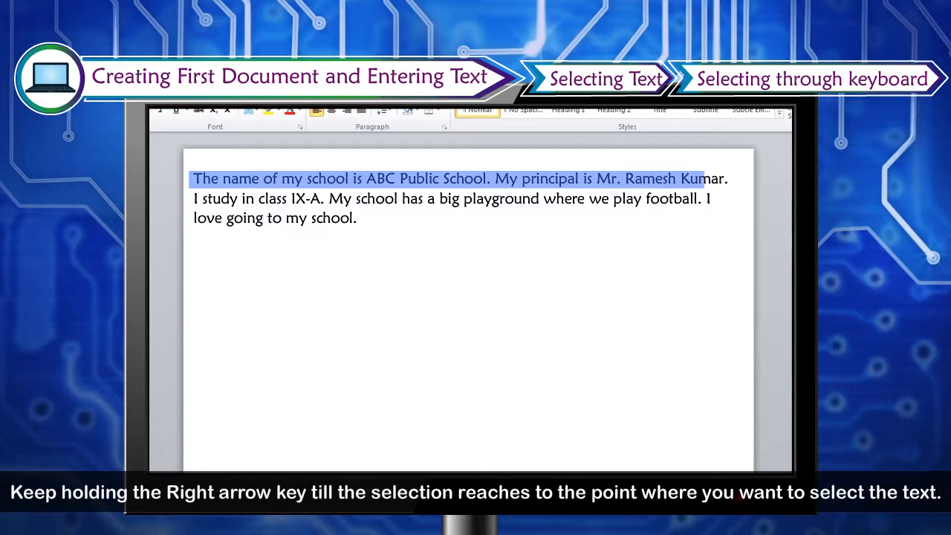
key("Right")
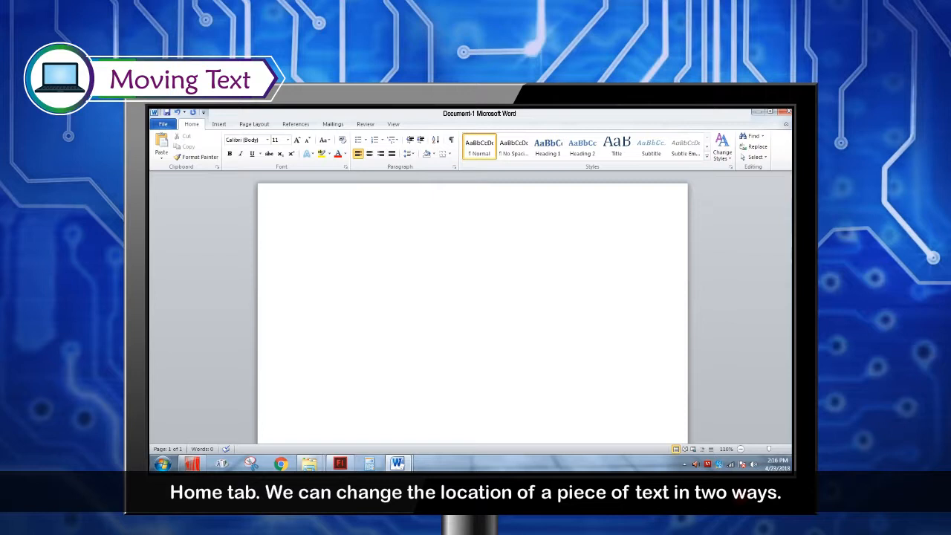
Type 'An old fireplace and that there might be some shelter' in the new blank document.
type("An old fireplace and that there might be some shelter")
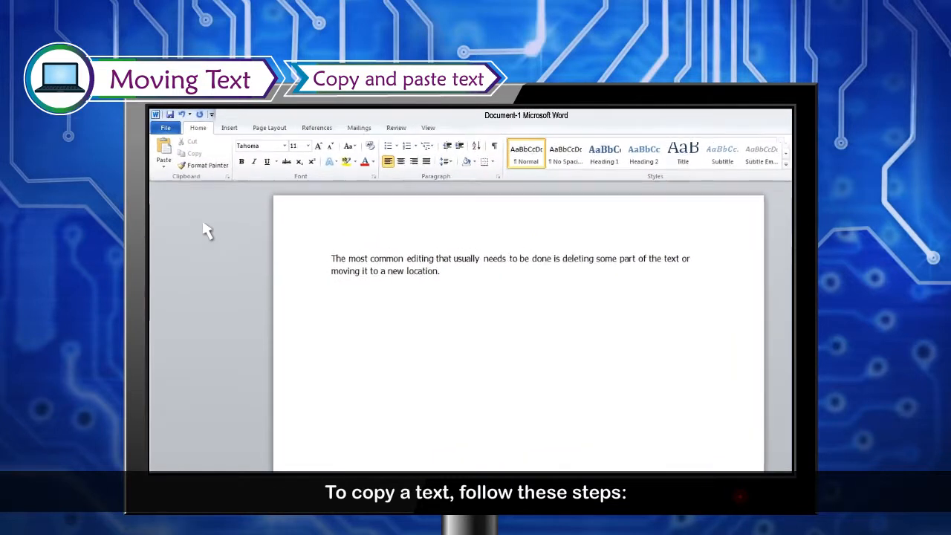
Select text in the editing paragraph to copy and set the paste position below it.
left_click_drag(363, 286, 538, 286)
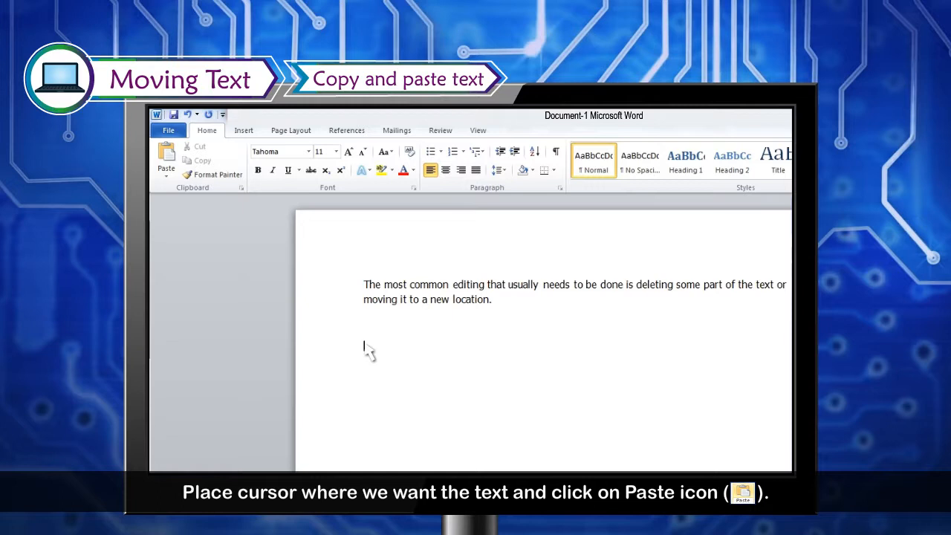
left_click(167, 156)
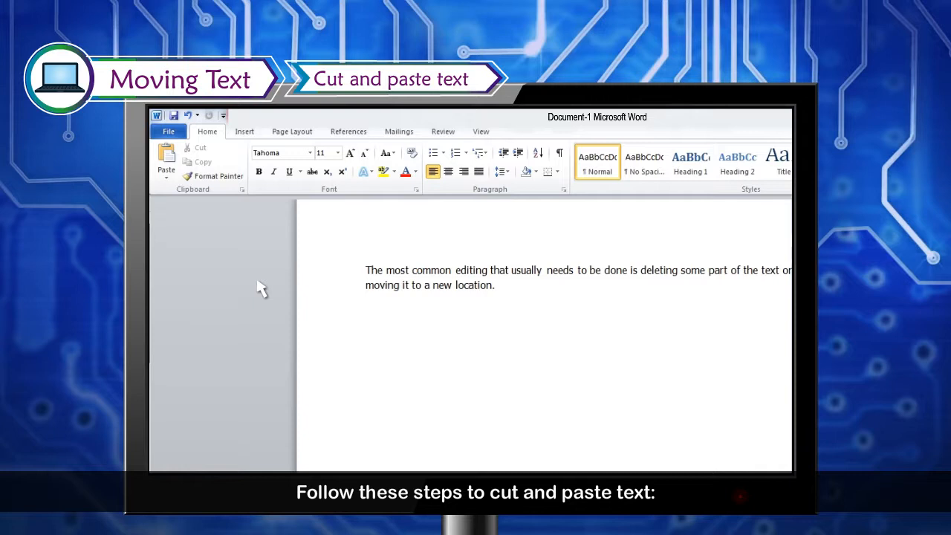
Cut 'The most common editing that usually needs to be done' and paste it below the paragraph.
left_click_drag(366, 271, 628, 270)
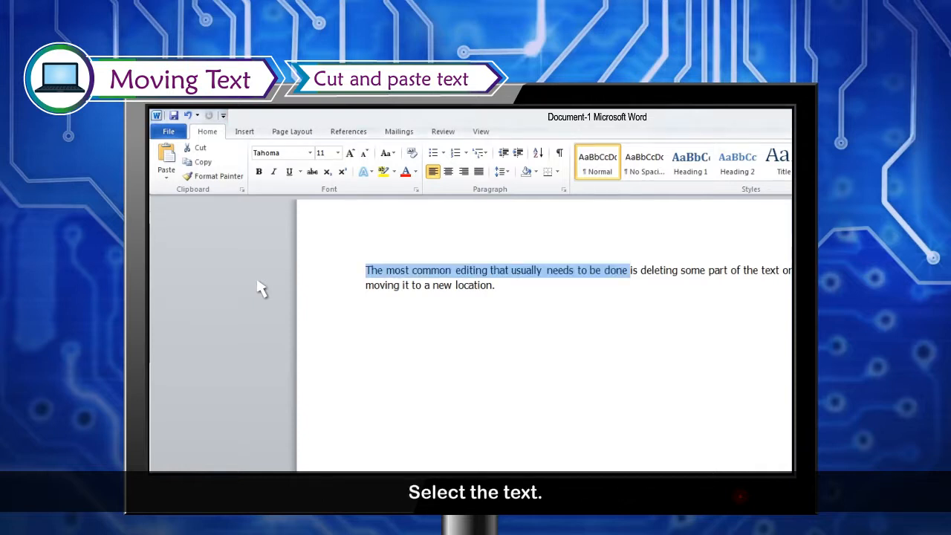
left_click(196, 147)
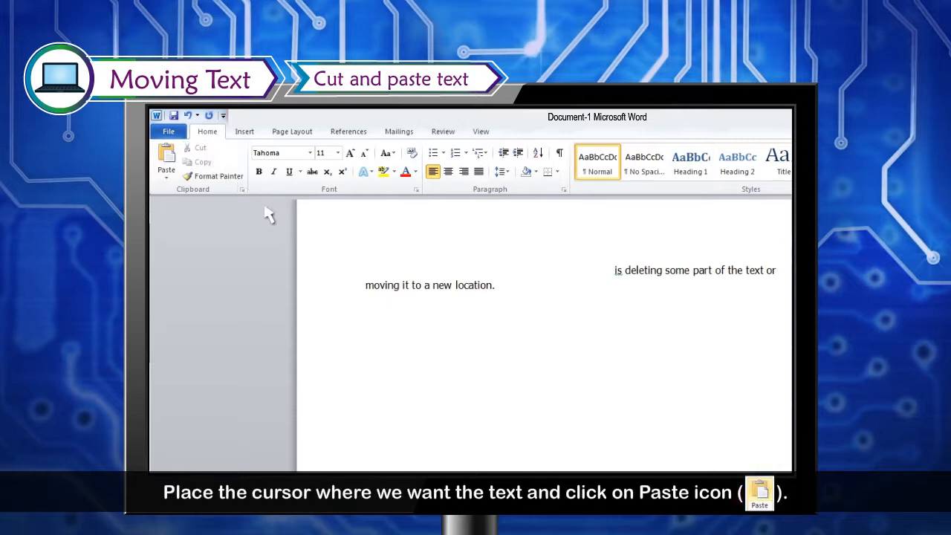
left_click(366, 299)
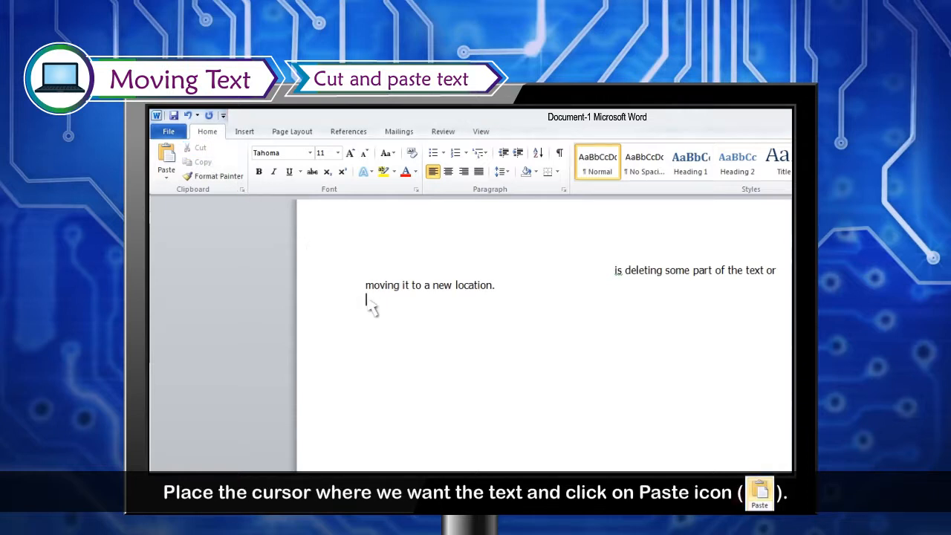
mouse_move(254, 234)
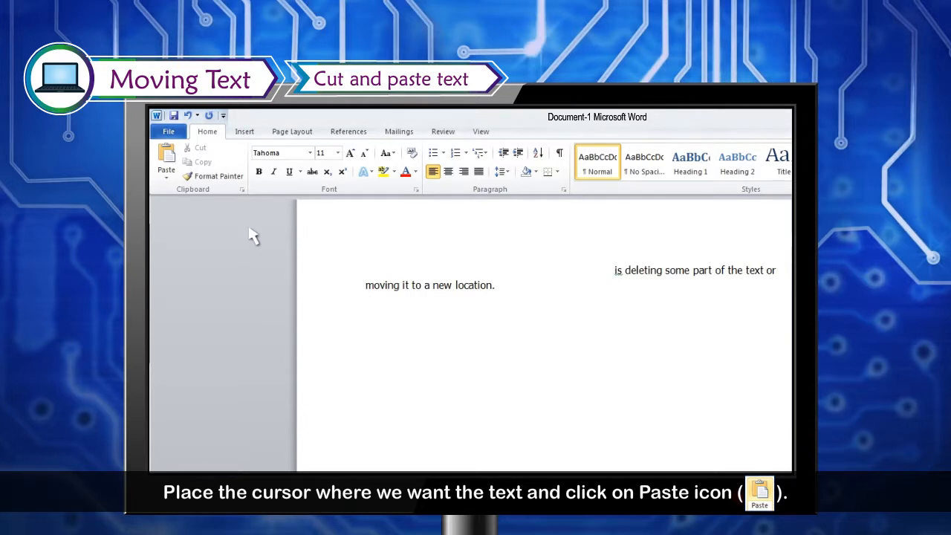
left_click(167, 157)
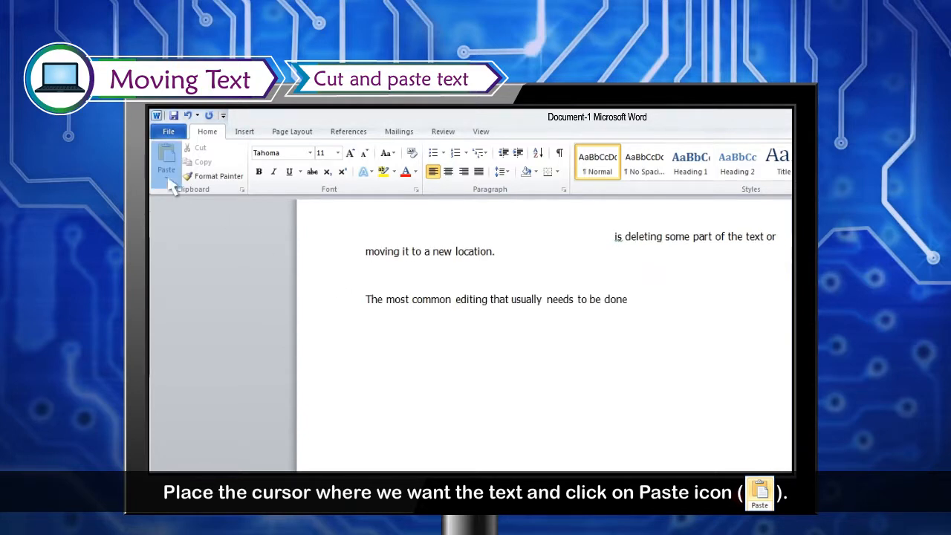